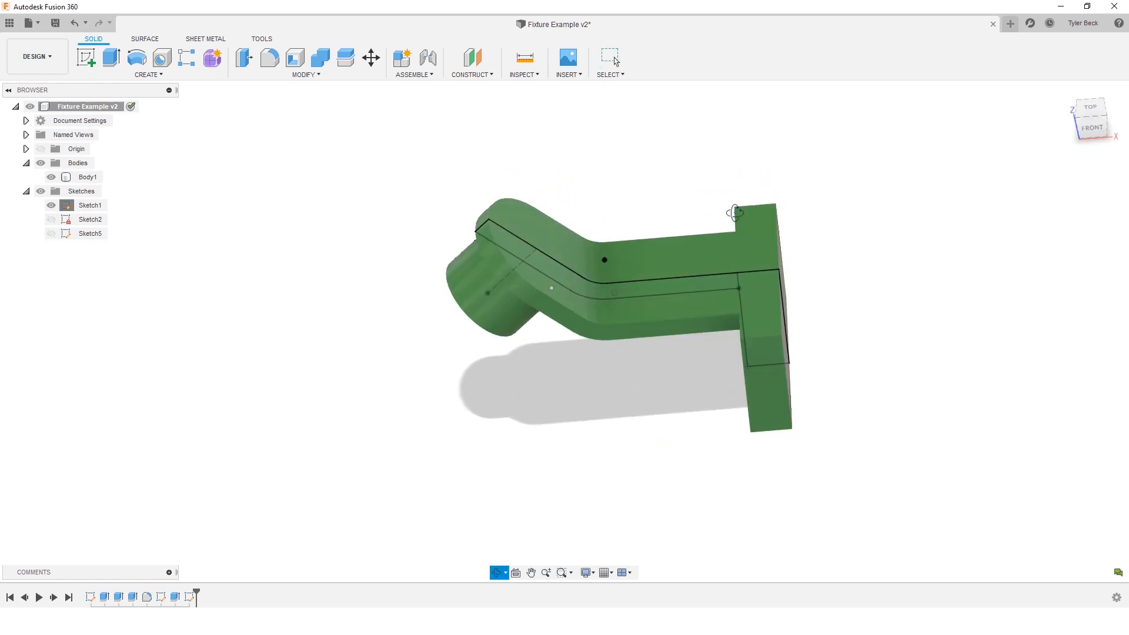
Display Sketch1's dimensions (60, 20, 140) on the fixture model via Show Dimension.
{"action": "left_click_drag", "start_coordinate": [733, 212], "coordinate": [712, 179]}
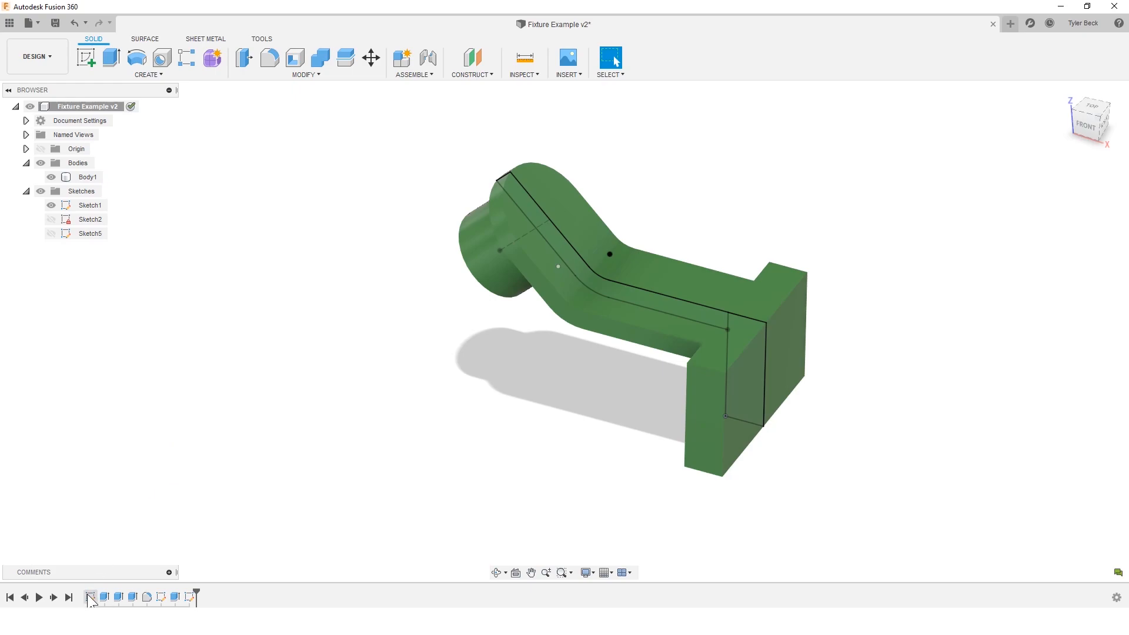
{"action": "double_click", "coordinate": [91, 205]}
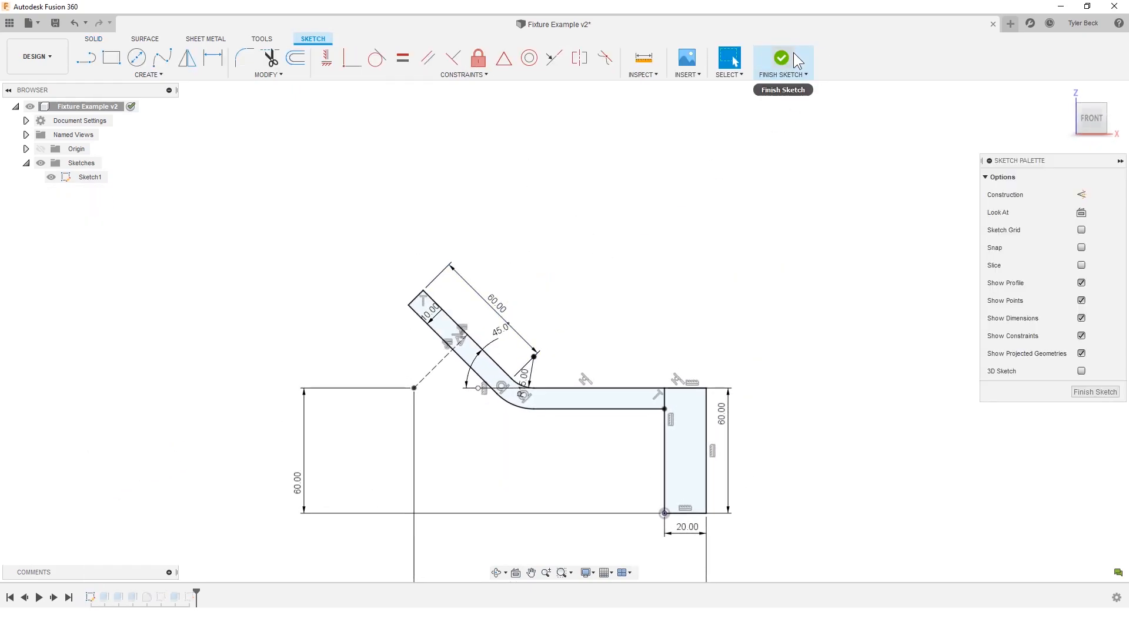
{"action": "left_click", "coordinate": [782, 58]}
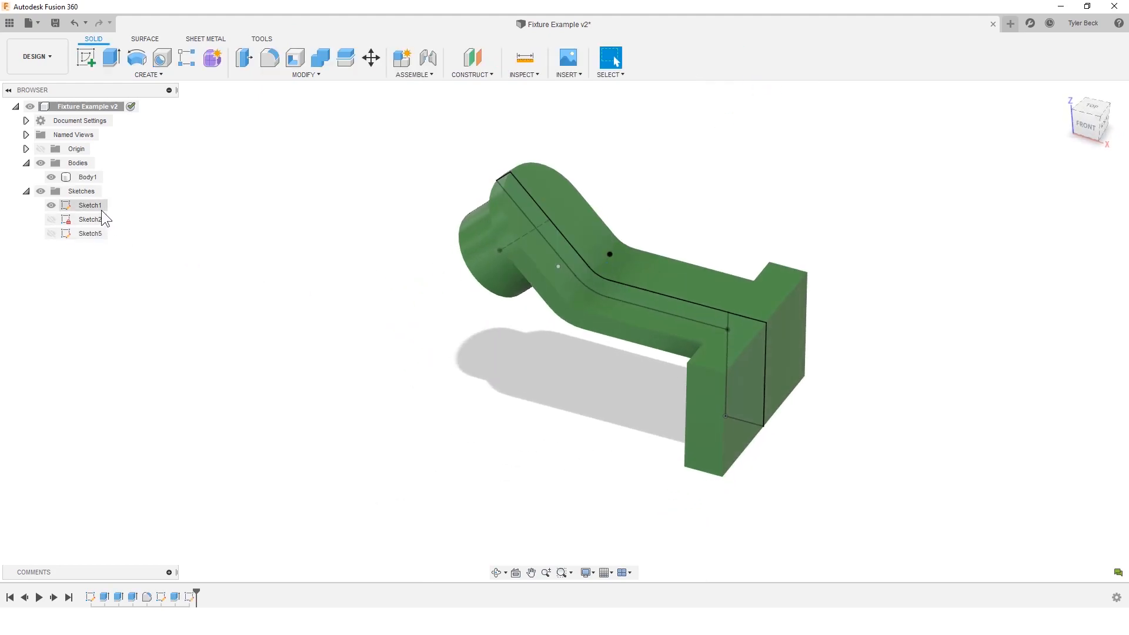
{"action": "right_click", "coordinate": [89, 205]}
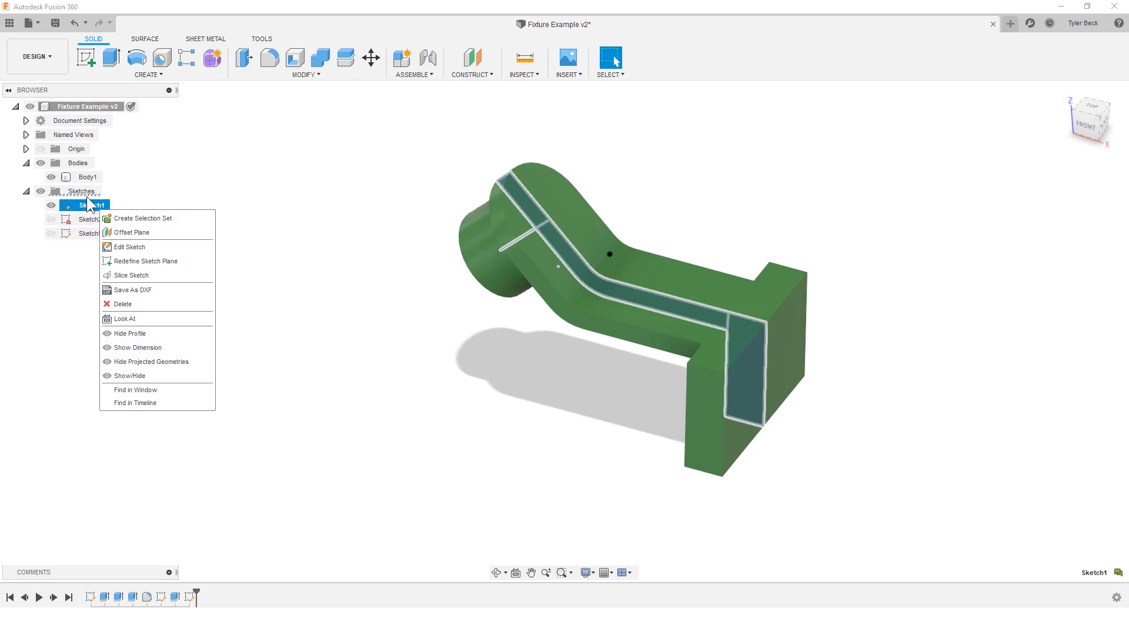
{"action": "left_click", "coordinate": [139, 351]}
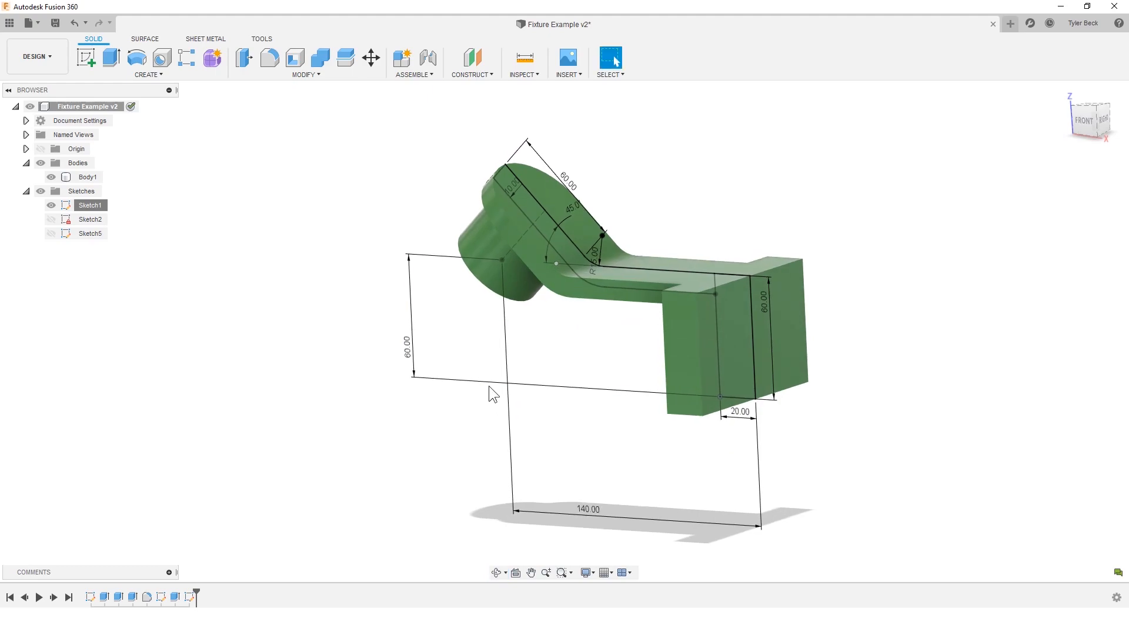
{"action": "mouse_move", "coordinate": [286, 296]}
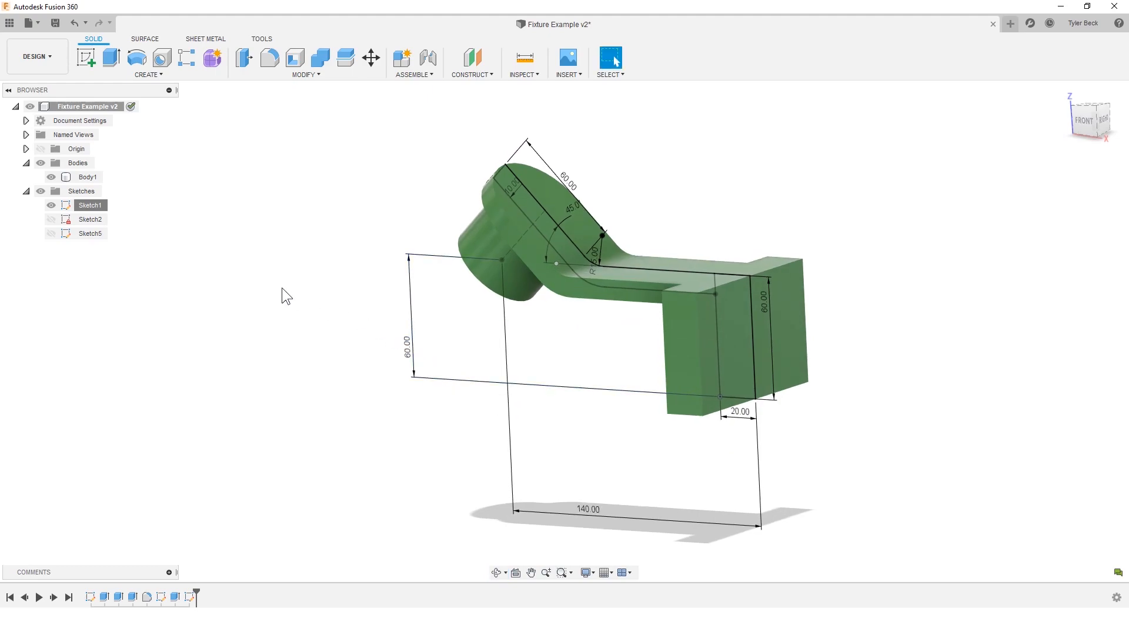
Bring up the Change Parameters table by searching 'param' in the command search.
{"action": "type", "text": "cha"}
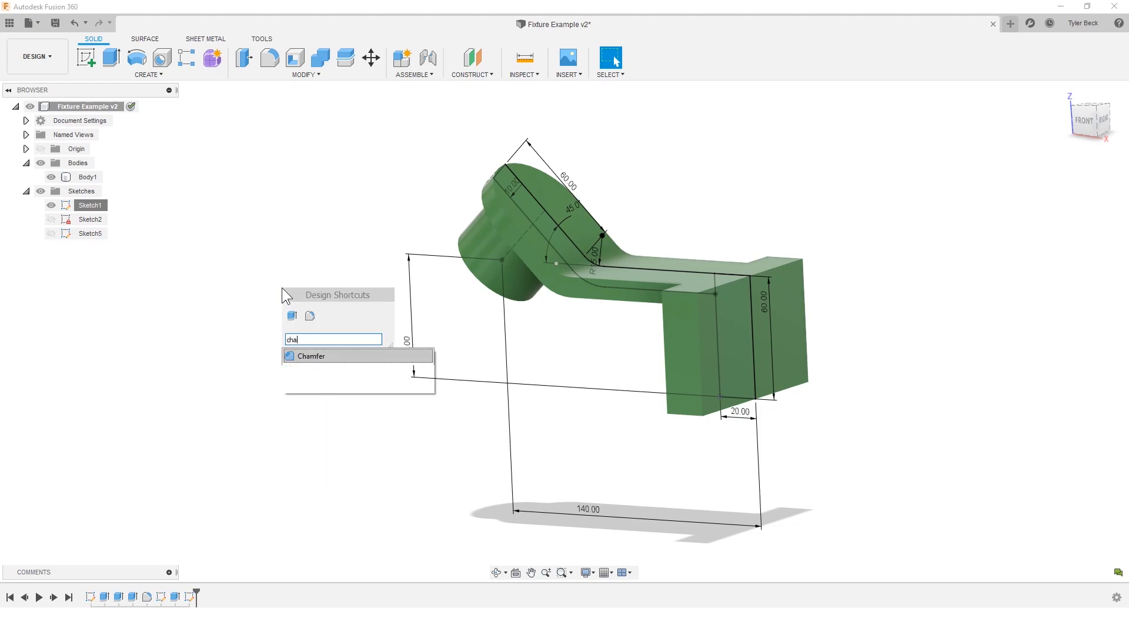
{"action": "key", "text": "Backspace"}
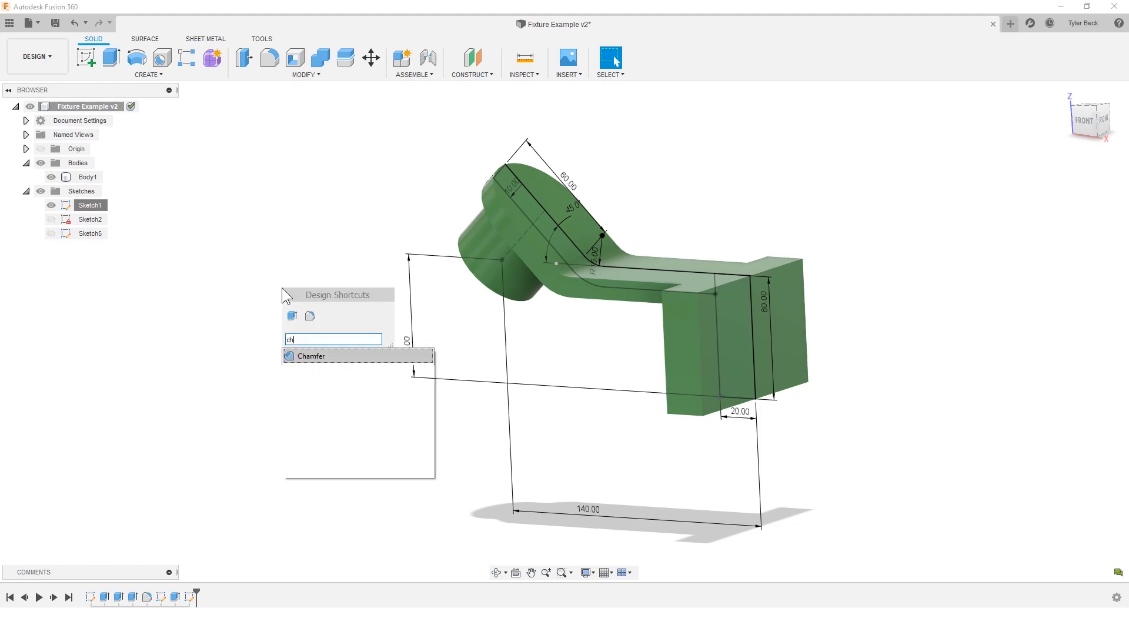
{"action": "type", "text": "param"}
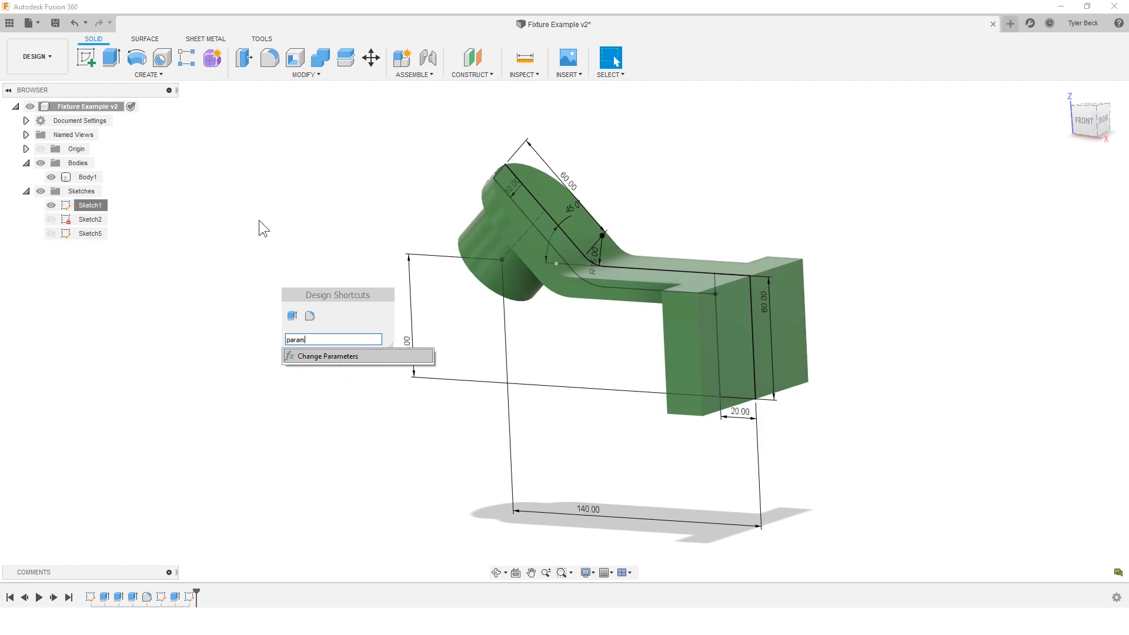
{"action": "left_click", "coordinate": [328, 355]}
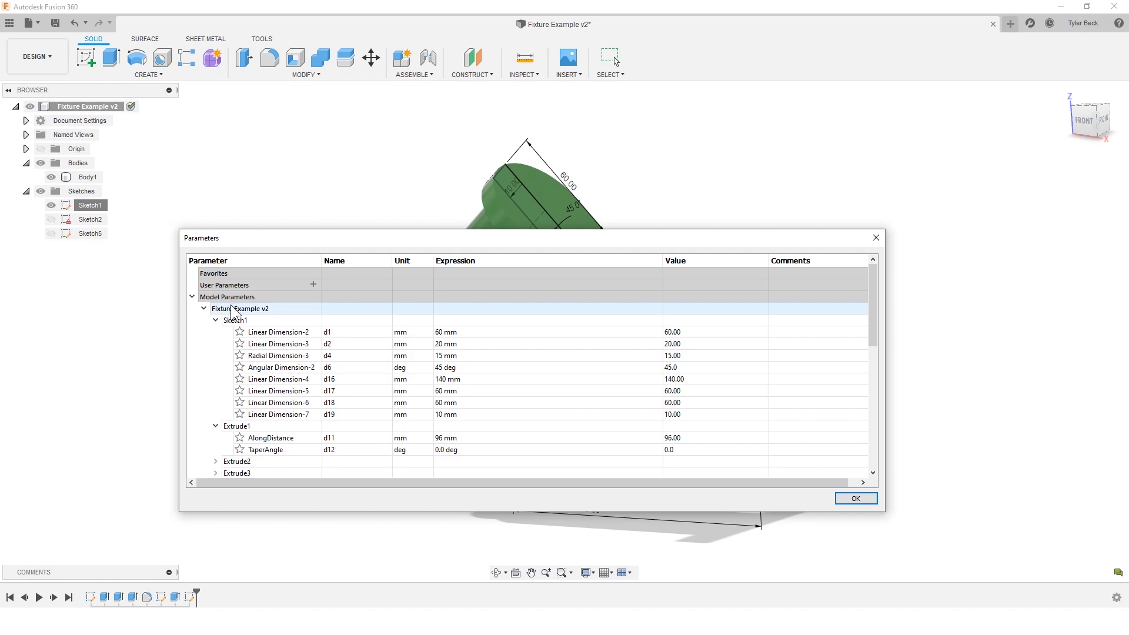
Select the 140 mm Linear Dimension-4 row and scroll the Model Parameters list down to Sketch5.
{"action": "left_click", "coordinate": [278, 379]}
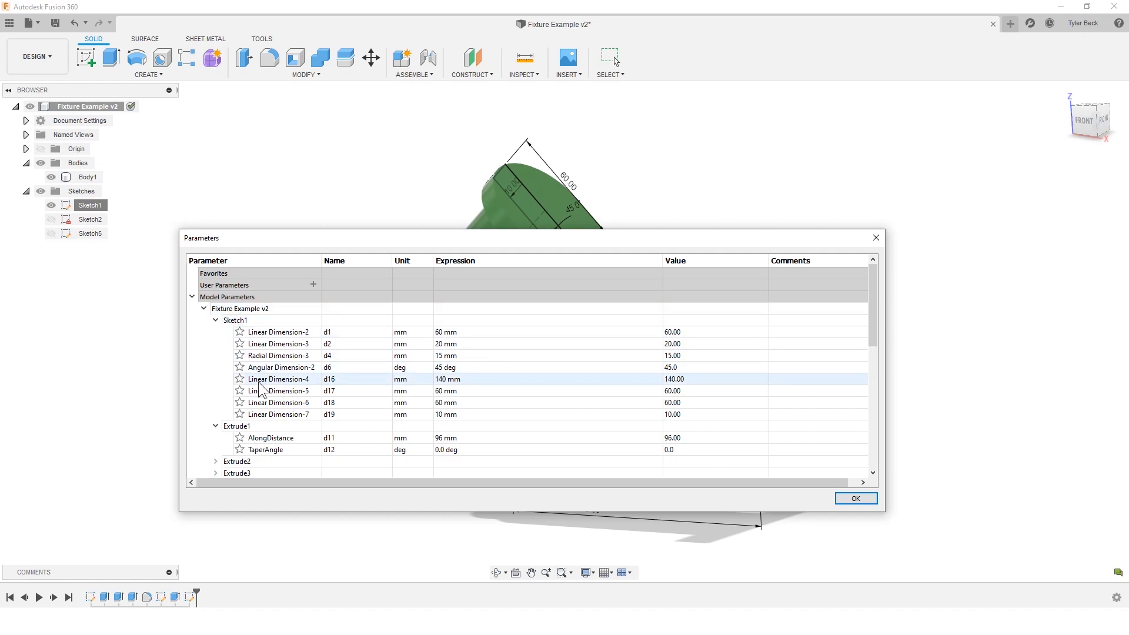
{"action": "scroll", "scroll_direction": "down", "scroll_amount": 3}
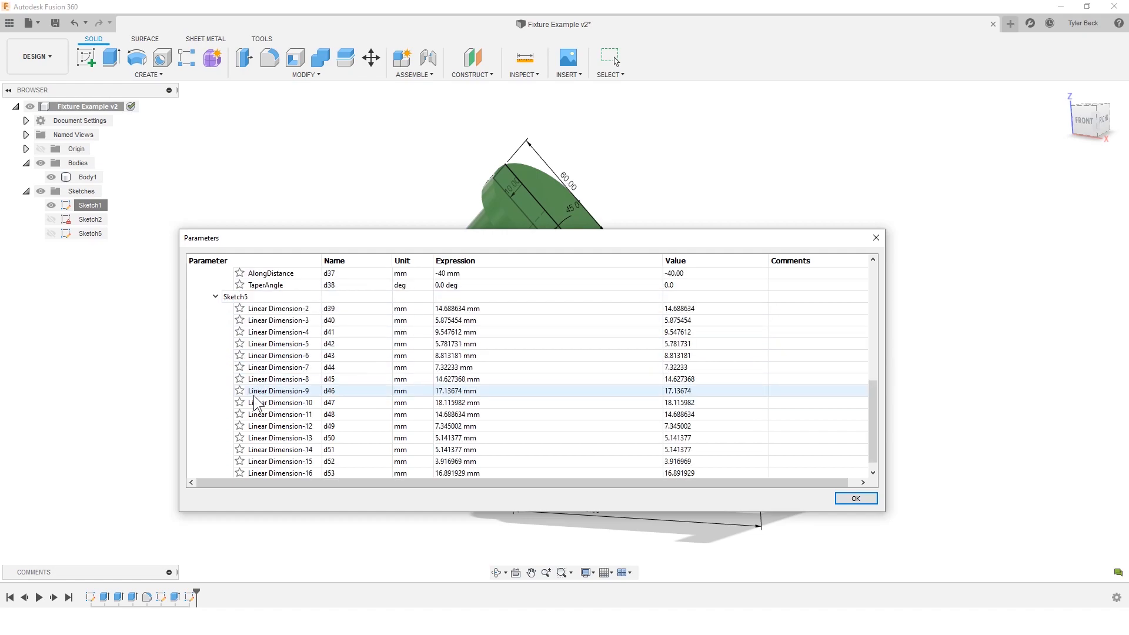
{"action": "scroll", "scroll_direction": "down", "scroll_amount": 3}
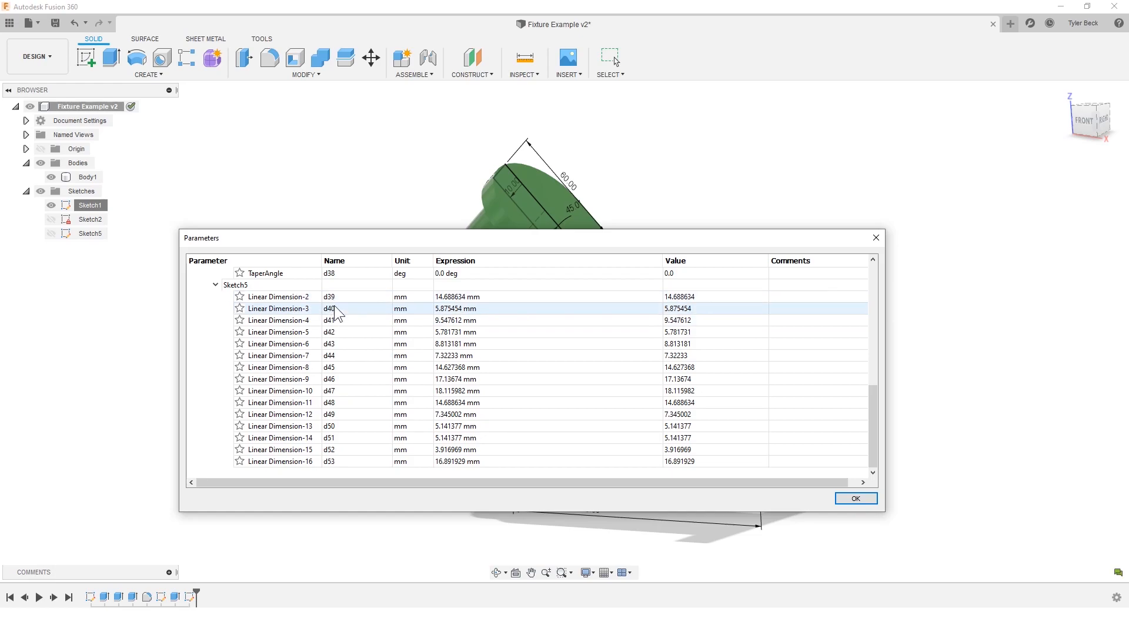
{"action": "mouse_move", "coordinate": [515, 315]}
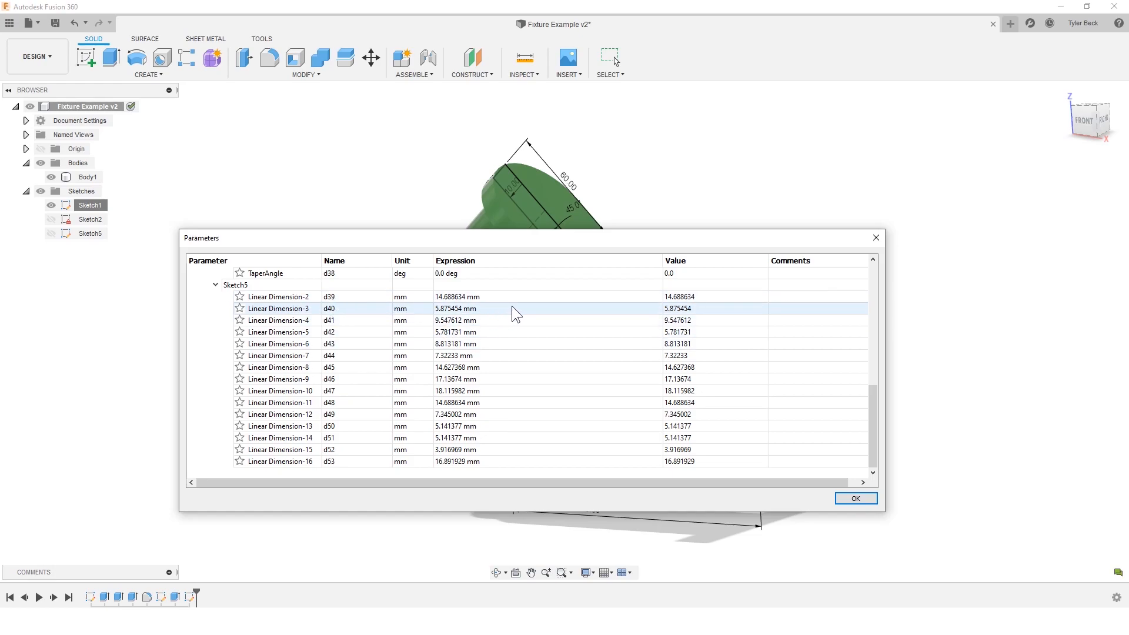